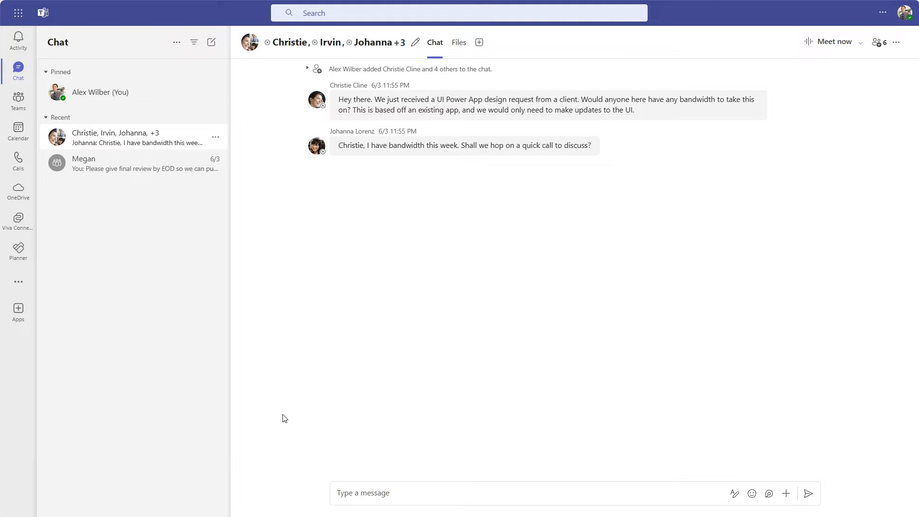
{"action": "mouse_move", "coordinate": [19, 98]}
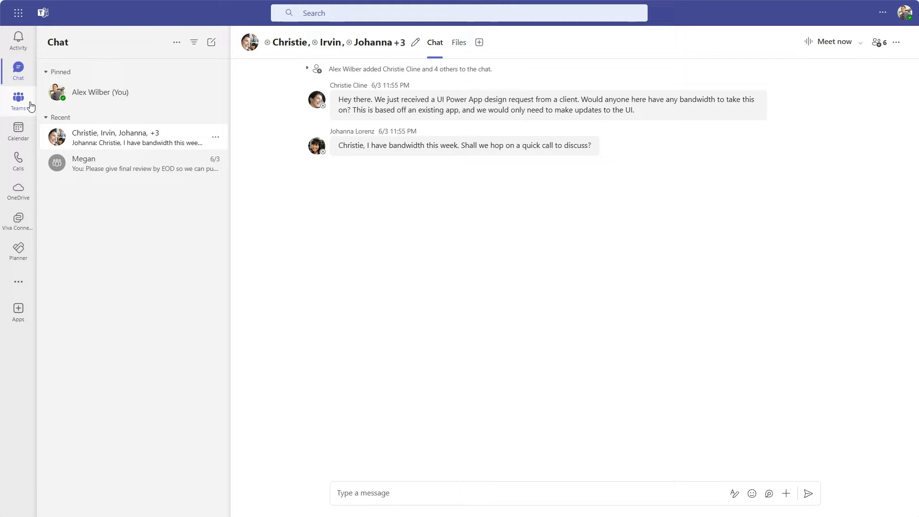
Switch to Teams and scroll the Sales and Marketing General channel posts
{"action": "left_click", "coordinate": [18, 100]}
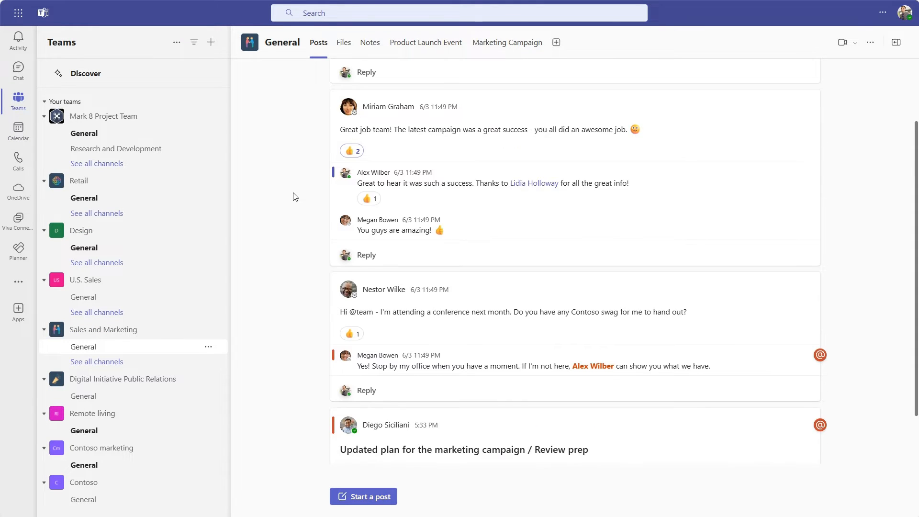
{"action": "scroll", "scroll_direction": "down", "scroll_amount": 3}
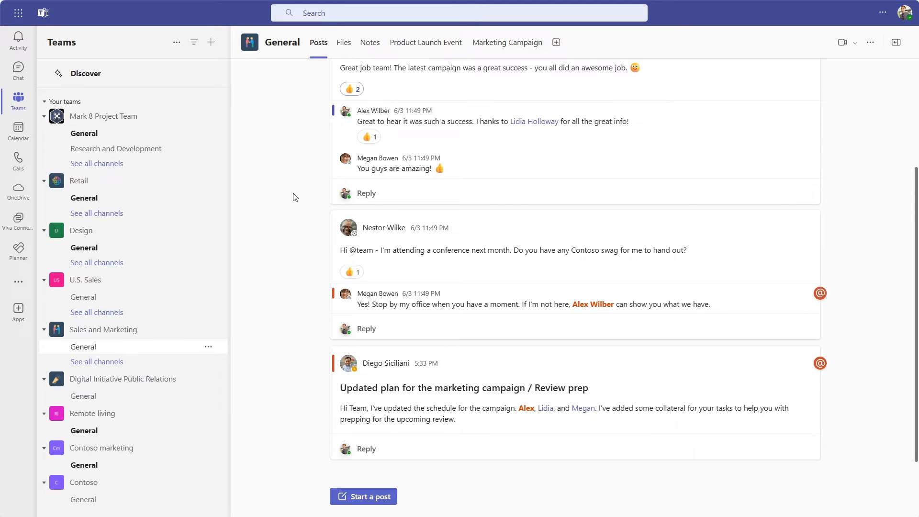
{"action": "mouse_move", "coordinate": [19, 249]}
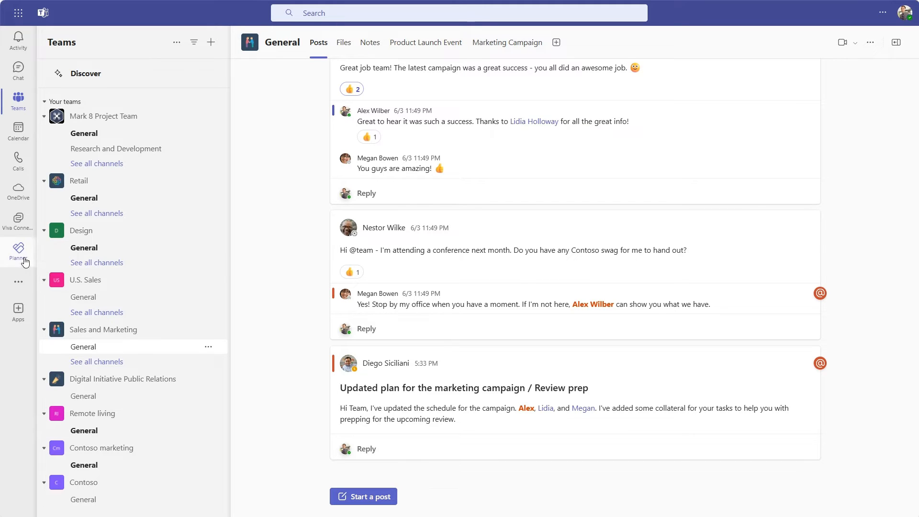
Open Planner in Teams and show My Tasks across all plans
{"action": "left_click", "coordinate": [18, 248]}
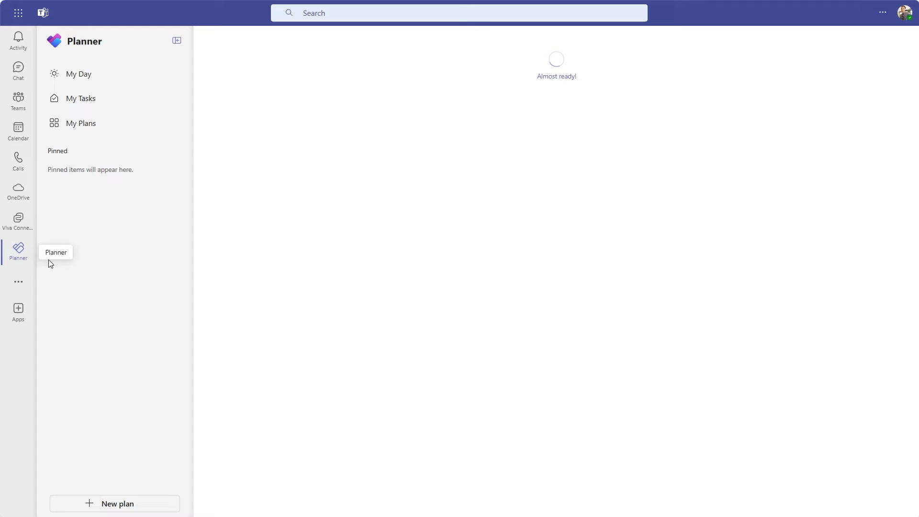
{"action": "left_click", "coordinate": [80, 97]}
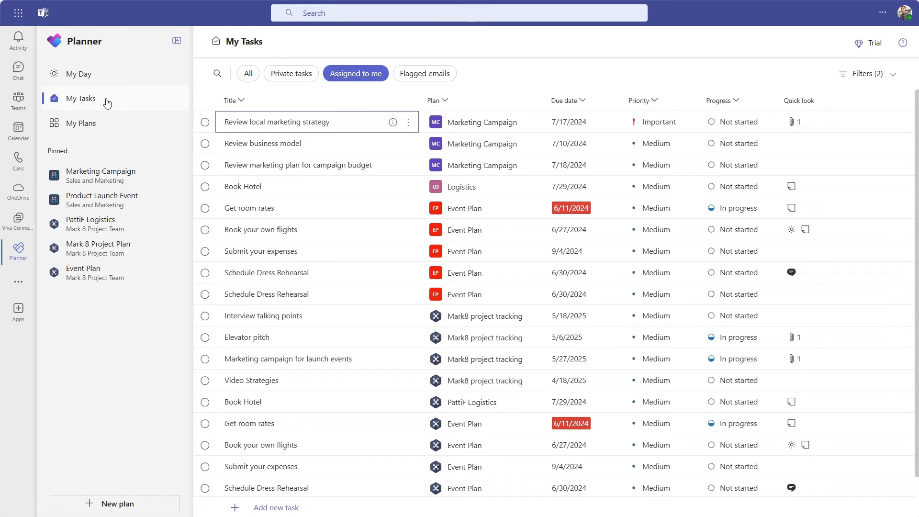
{"action": "mouse_move", "coordinate": [370, 122]}
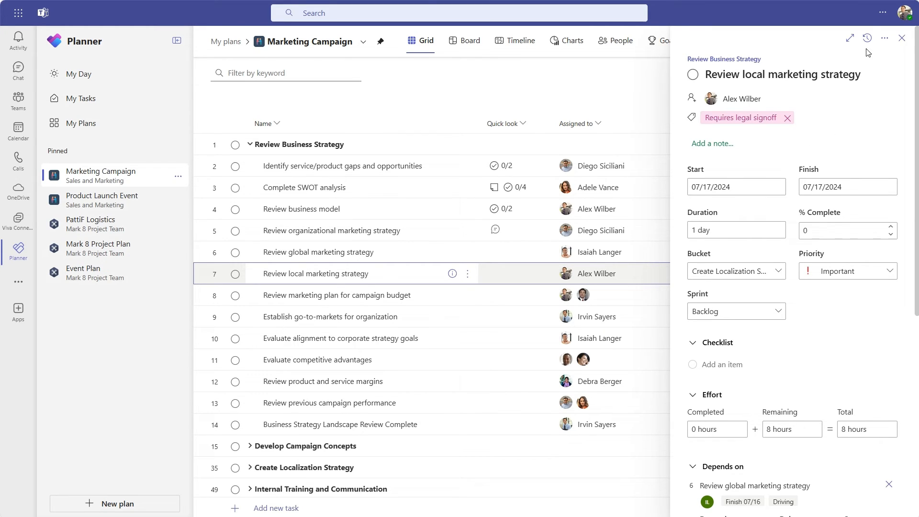
Open the Changes history pane for 'Review local marketing strategy'
{"action": "left_click", "coordinate": [867, 37]}
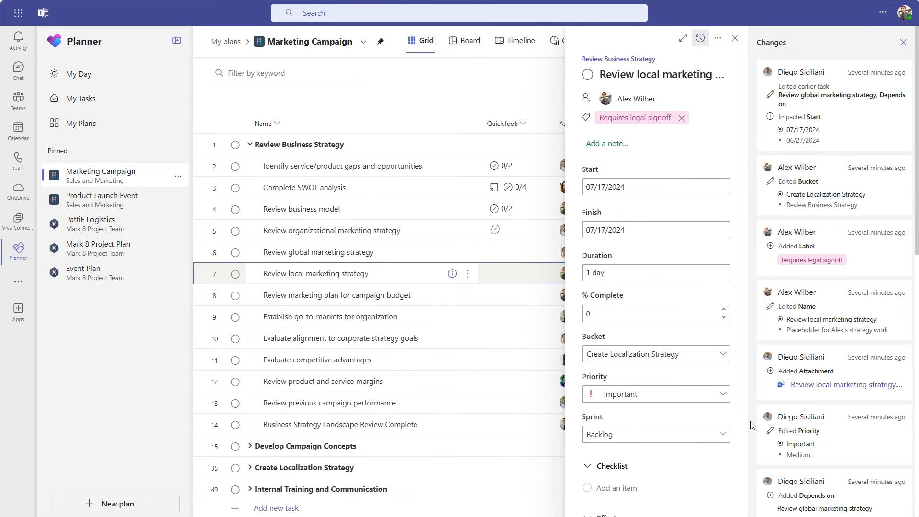
{"action": "mouse_move", "coordinate": [751, 347]}
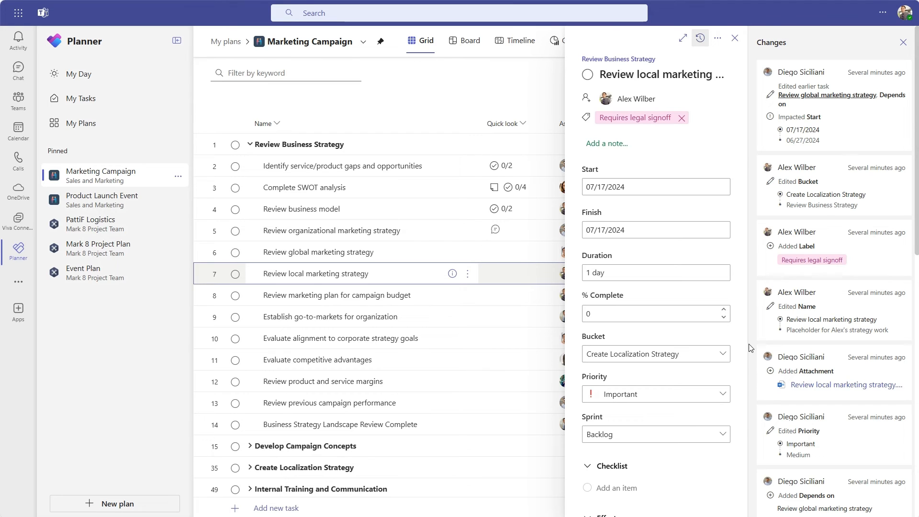